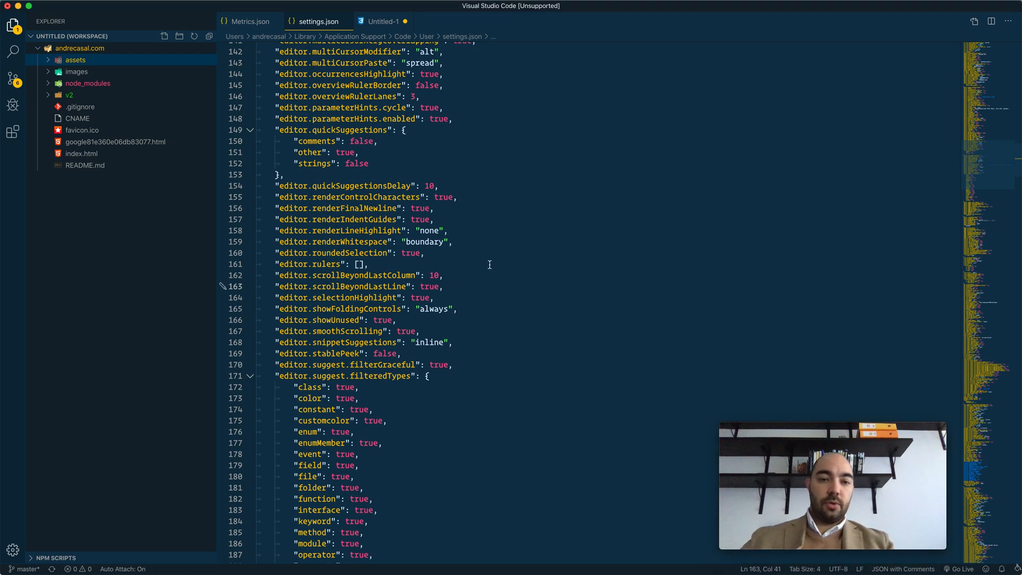
# Place the cursor after renderControlCharacters, then read through the comments of vscode issue #12223.
pyautogui.click(483, 197)
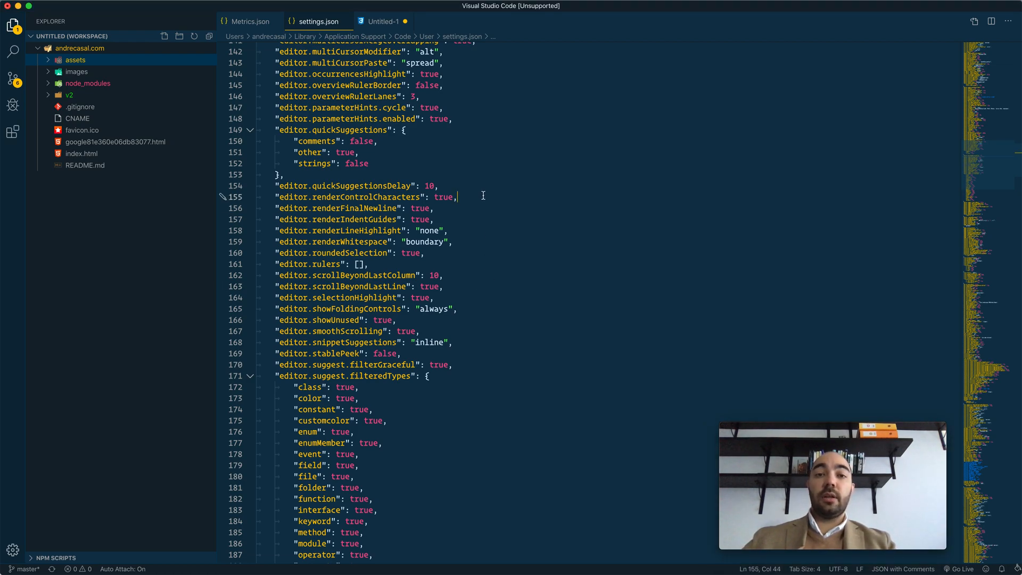
pyautogui.moveTo(396, 197)
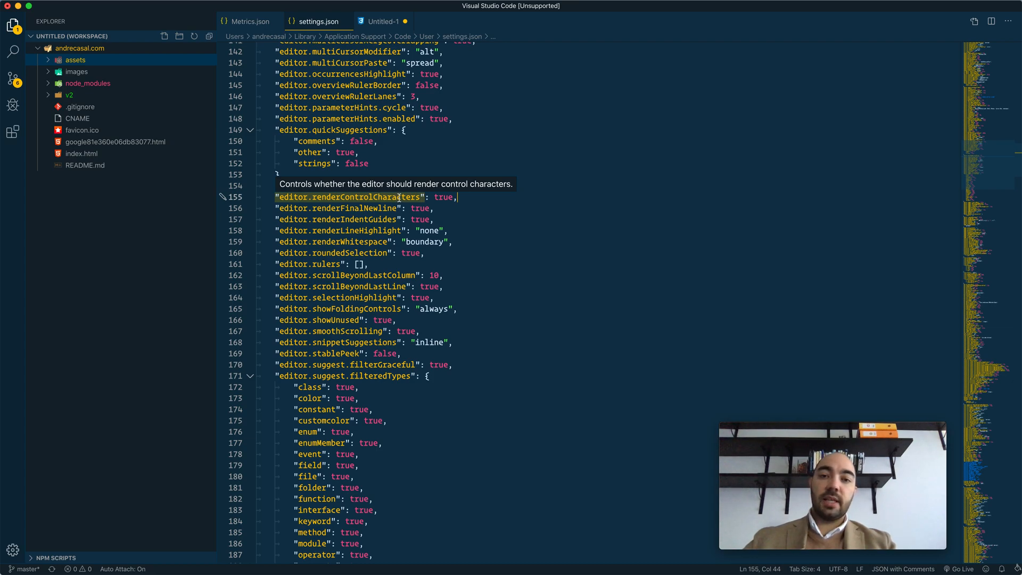
pyautogui.moveTo(424, 197)
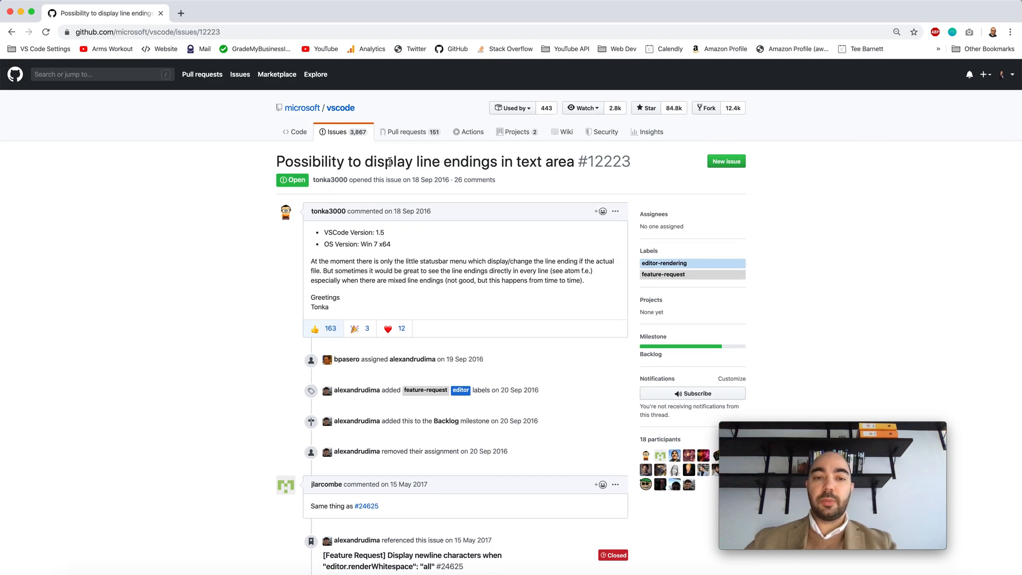
pyautogui.moveTo(216, 313)
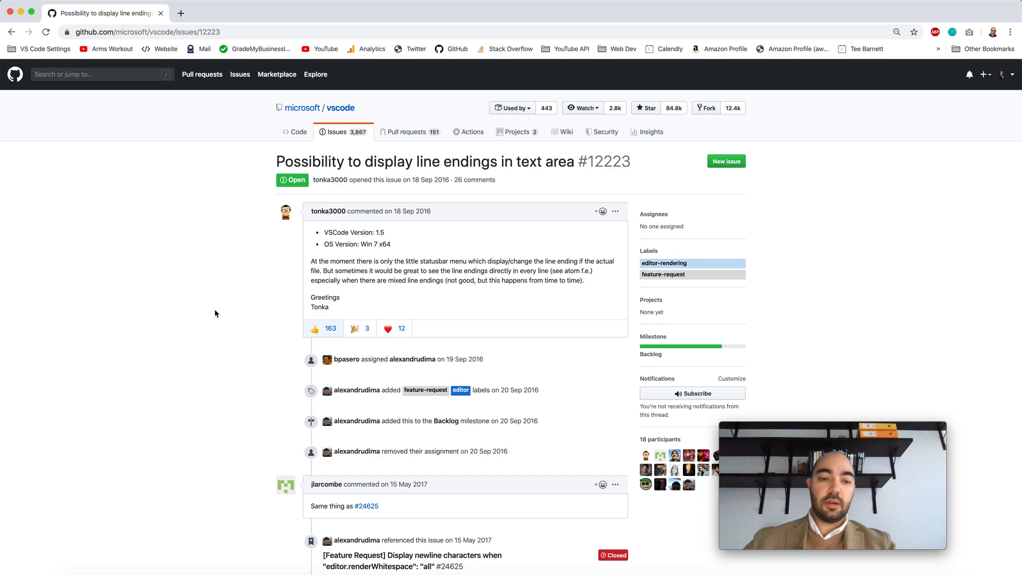
pyautogui.scroll(-3)
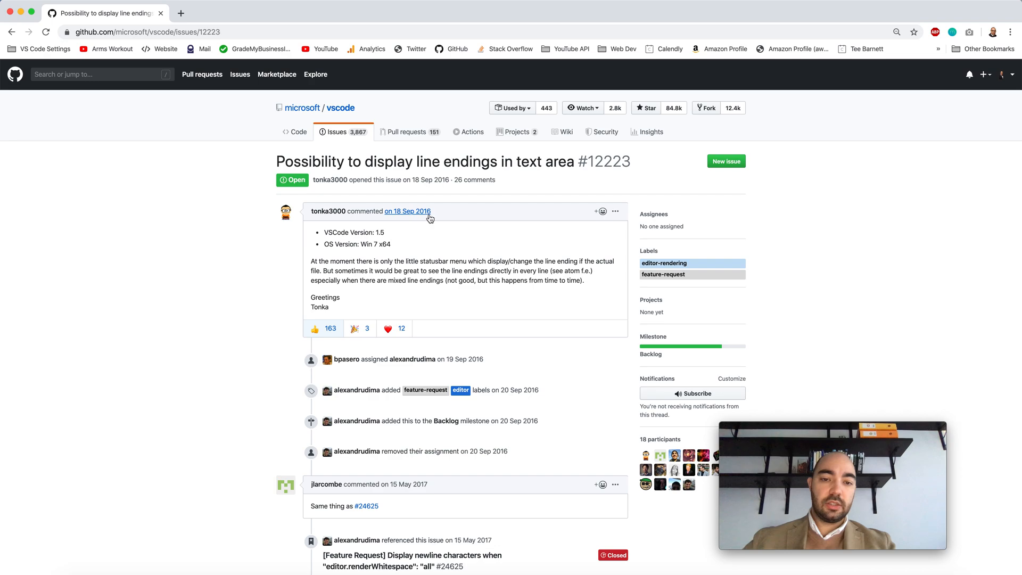
pyautogui.moveTo(259, 274)
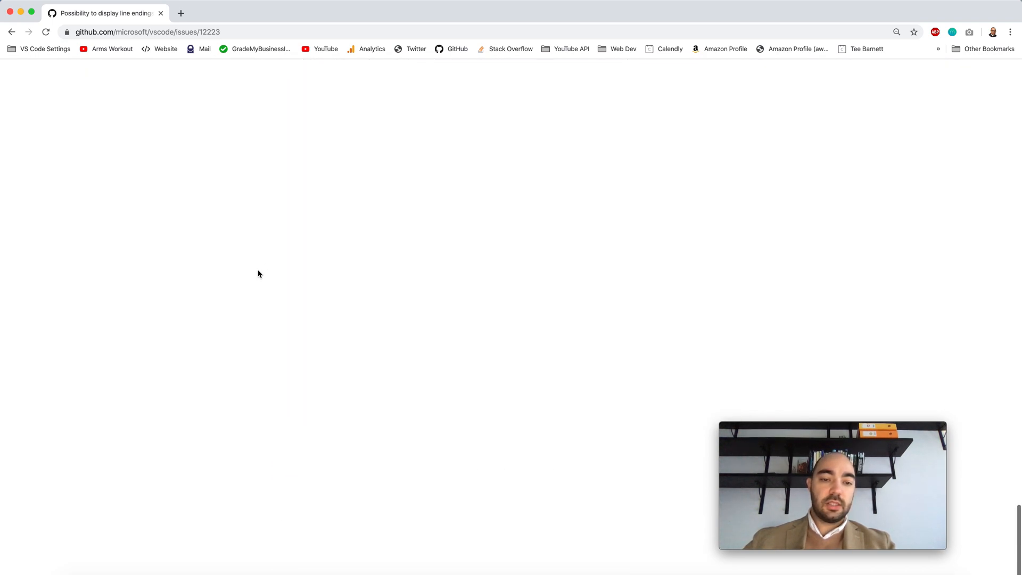
pyautogui.scroll(-3)
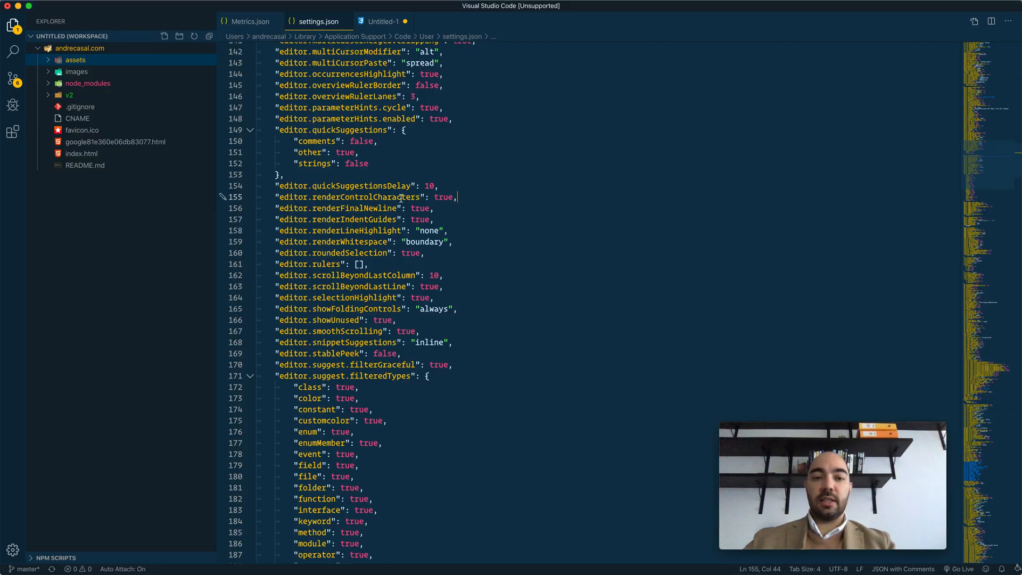
pyautogui.moveTo(401, 197)
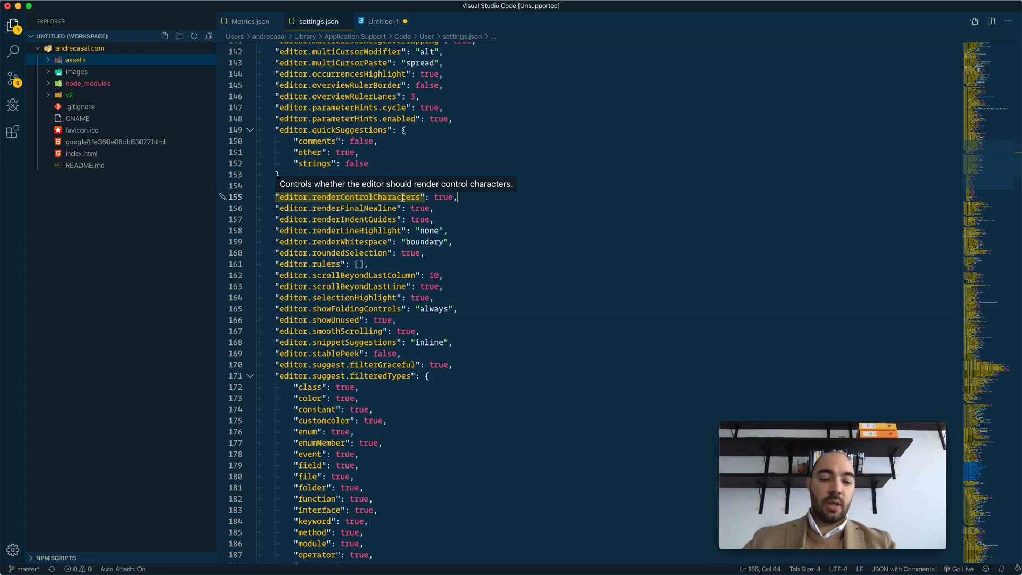